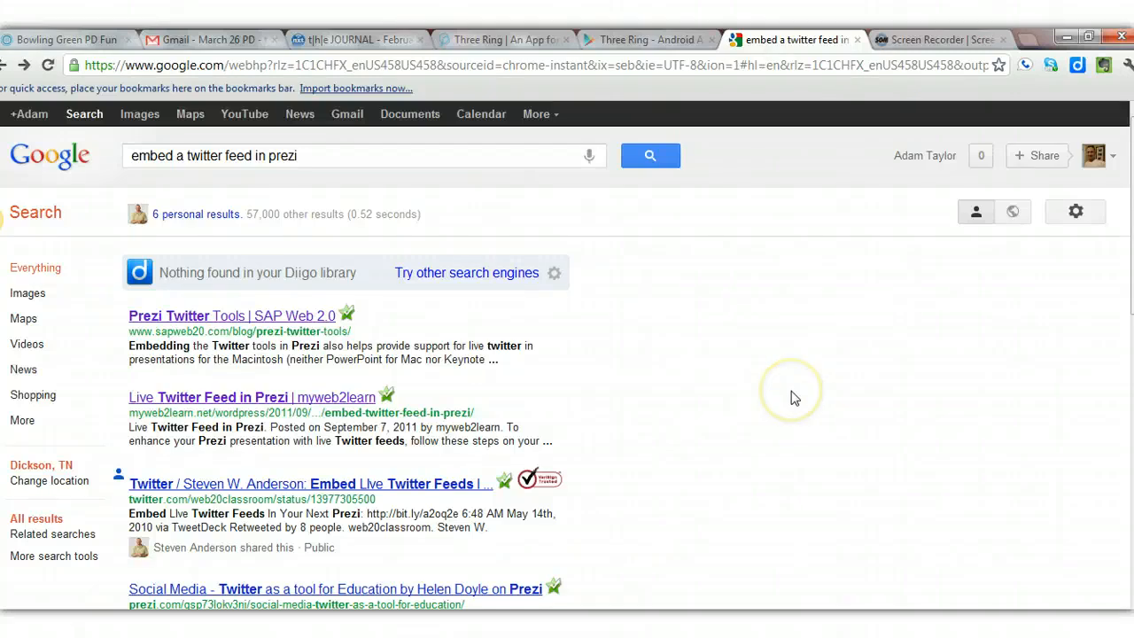
{"action": "mouse_move", "coordinate": [372, 404]}
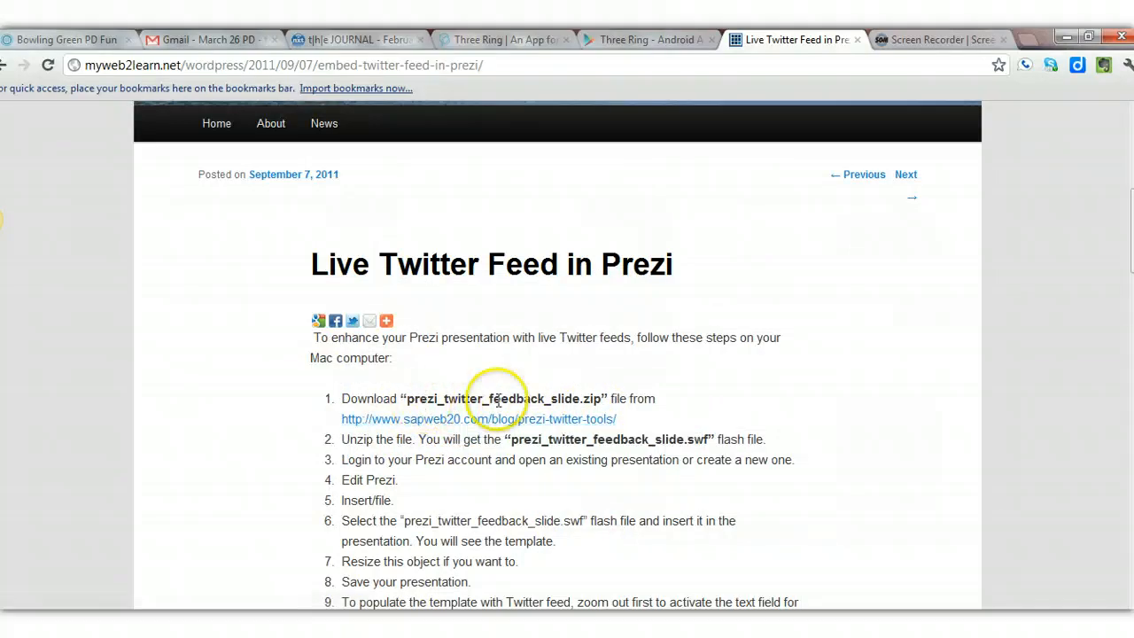
{"action": "mouse_move", "coordinate": [469, 420]}
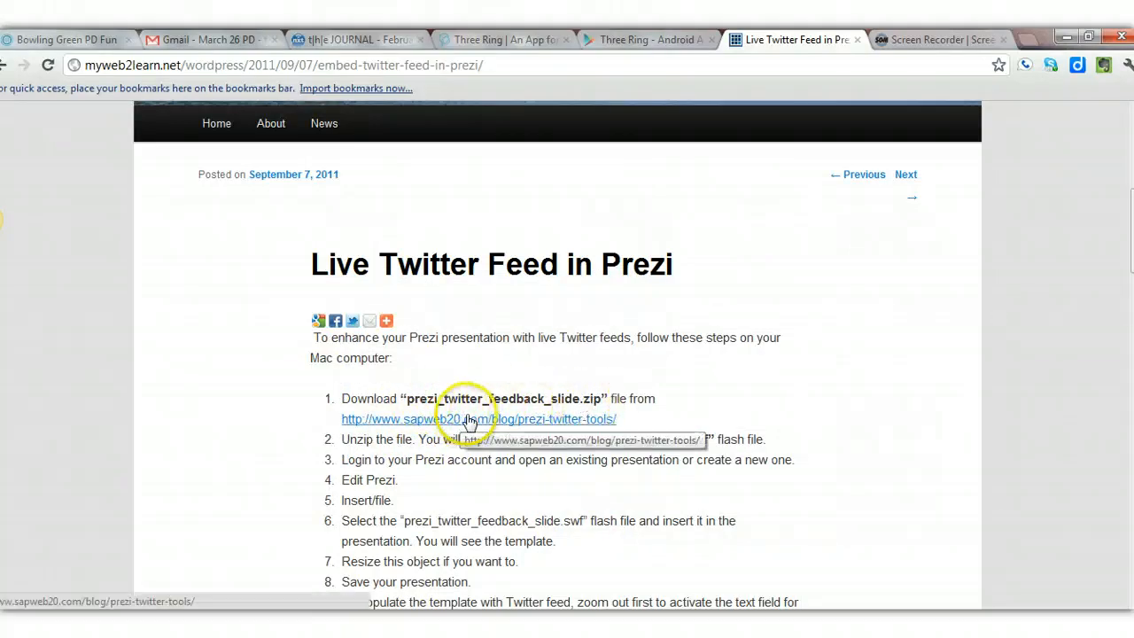
{"action": "mouse_move", "coordinate": [560, 492]}
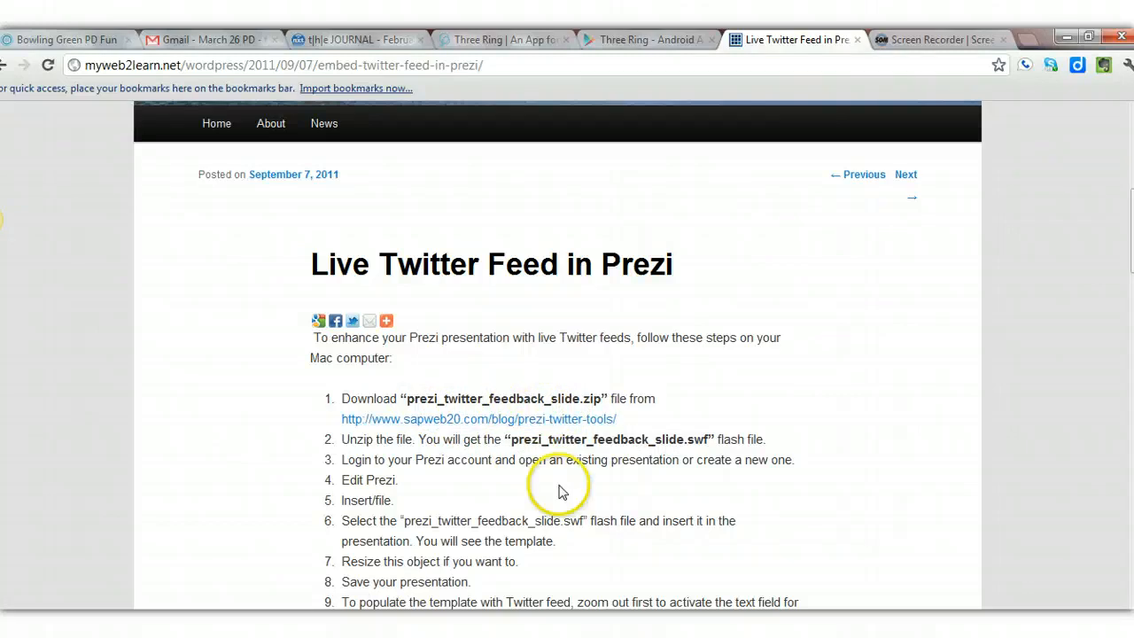
- Scroll the myweb2learn article and follow the 'Live Twitter feed in Prezi' link
{"action": "scroll", "scroll_direction": "down", "scroll_amount": 3}
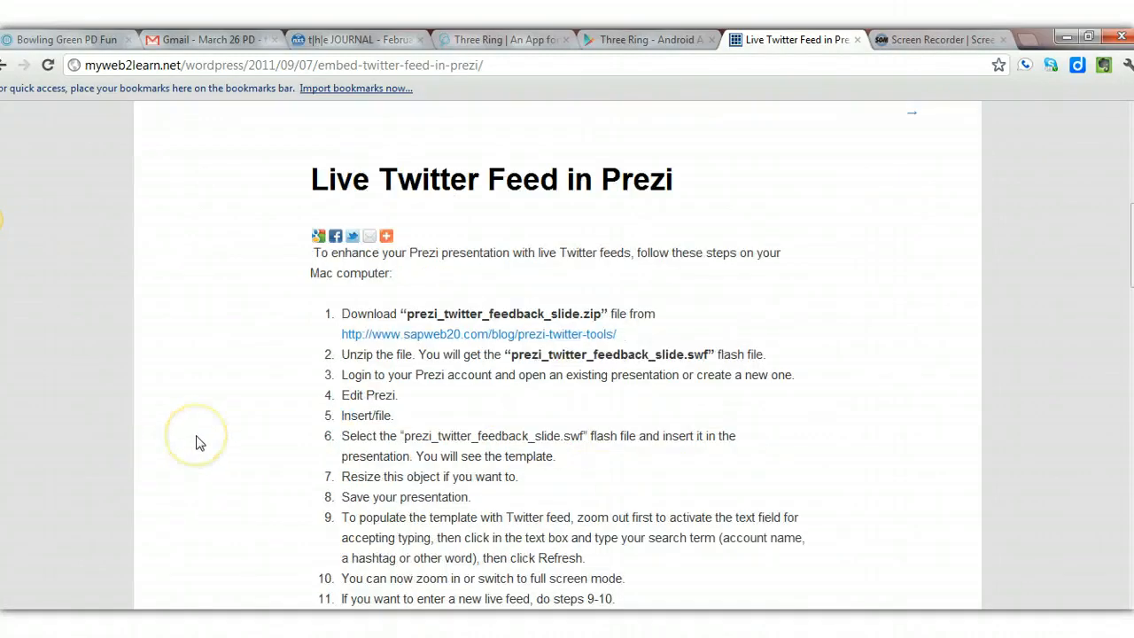
{"action": "scroll", "scroll_direction": "down", "scroll_amount": 3}
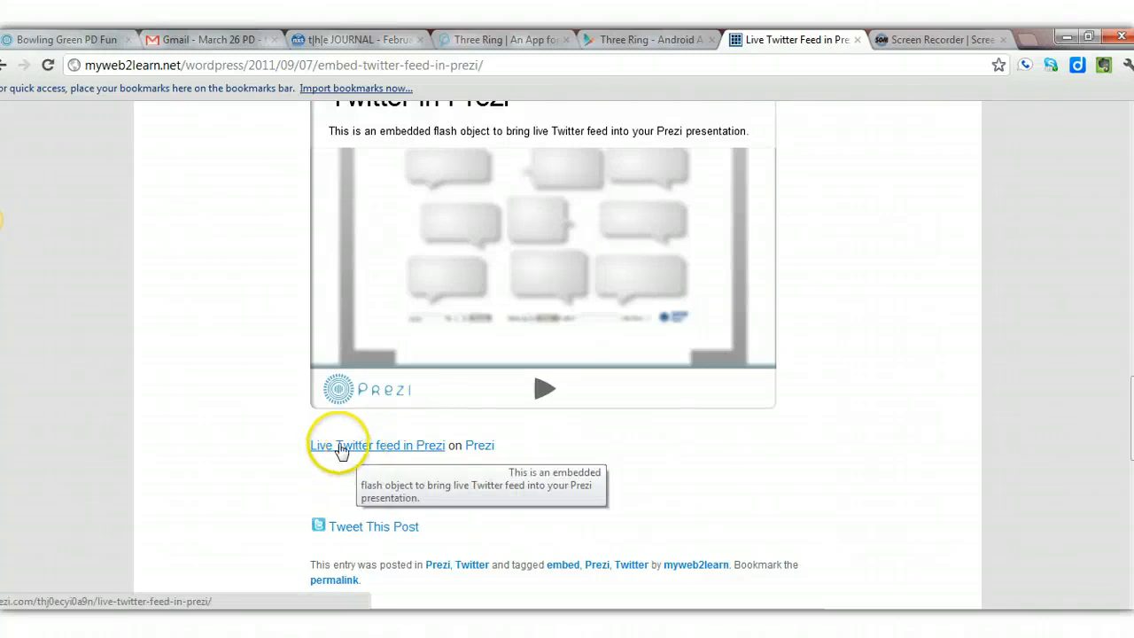
{"action": "left_click", "coordinate": [376, 444]}
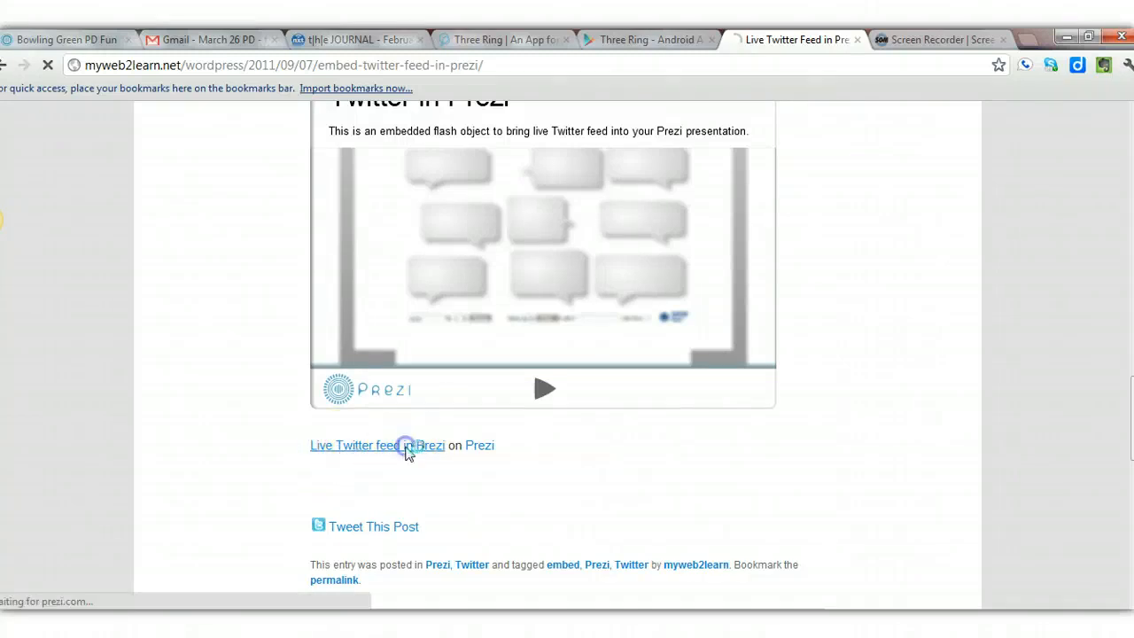
- Open the 'Twitter in Prezi' presentation page and save a copy to your prezis
{"action": "left_click", "coordinate": [377, 444]}
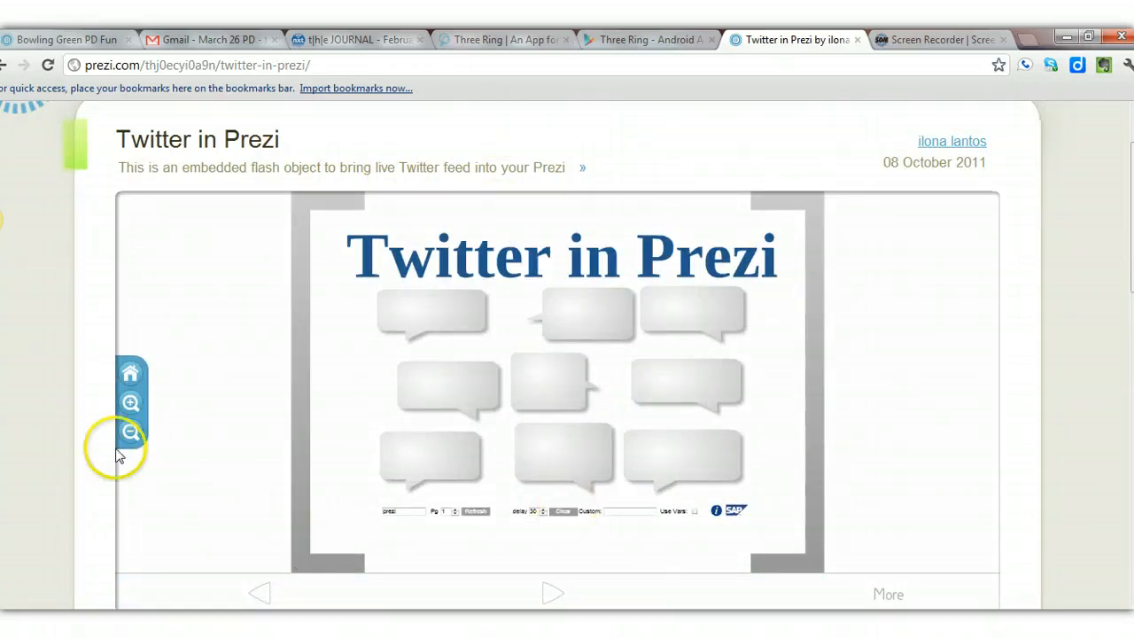
{"action": "scroll", "scroll_direction": "down", "scroll_amount": 3}
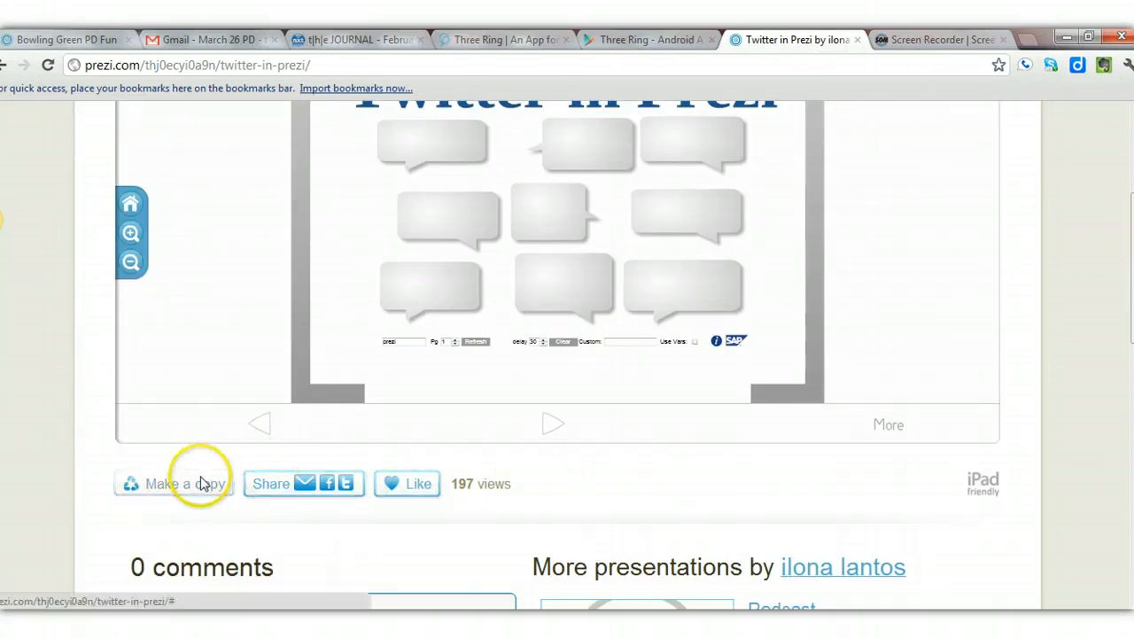
{"action": "left_click", "coordinate": [178, 484]}
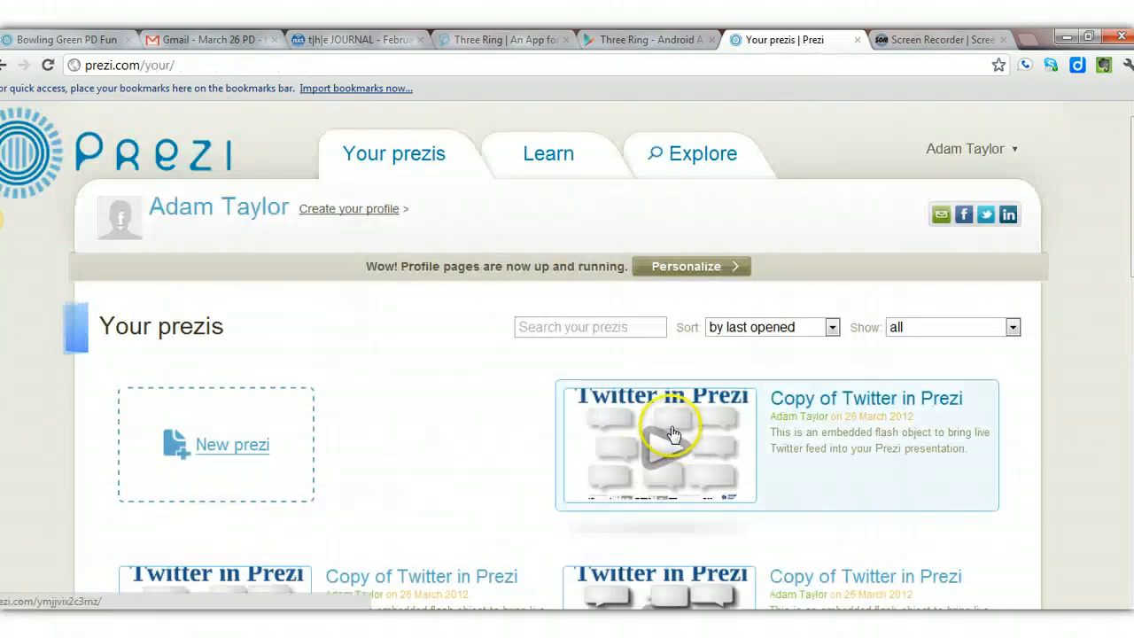
- Open the 'Copy of Twitter in Prezi' thumbnail and start editing it
{"action": "left_click", "coordinate": [660, 443]}
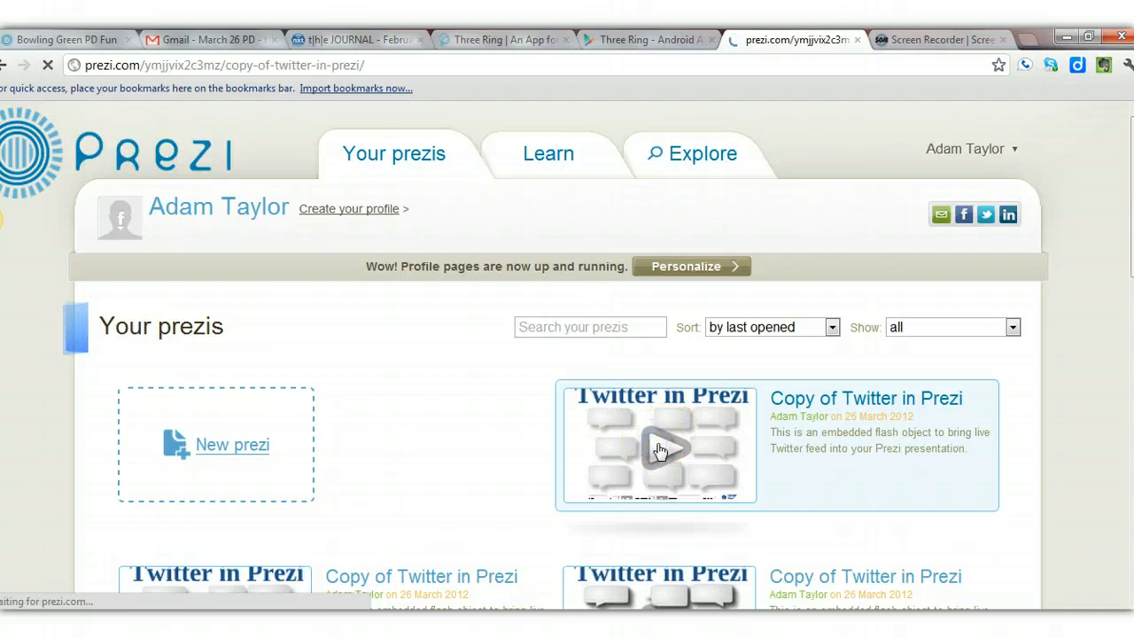
{"action": "left_click", "coordinate": [659, 446]}
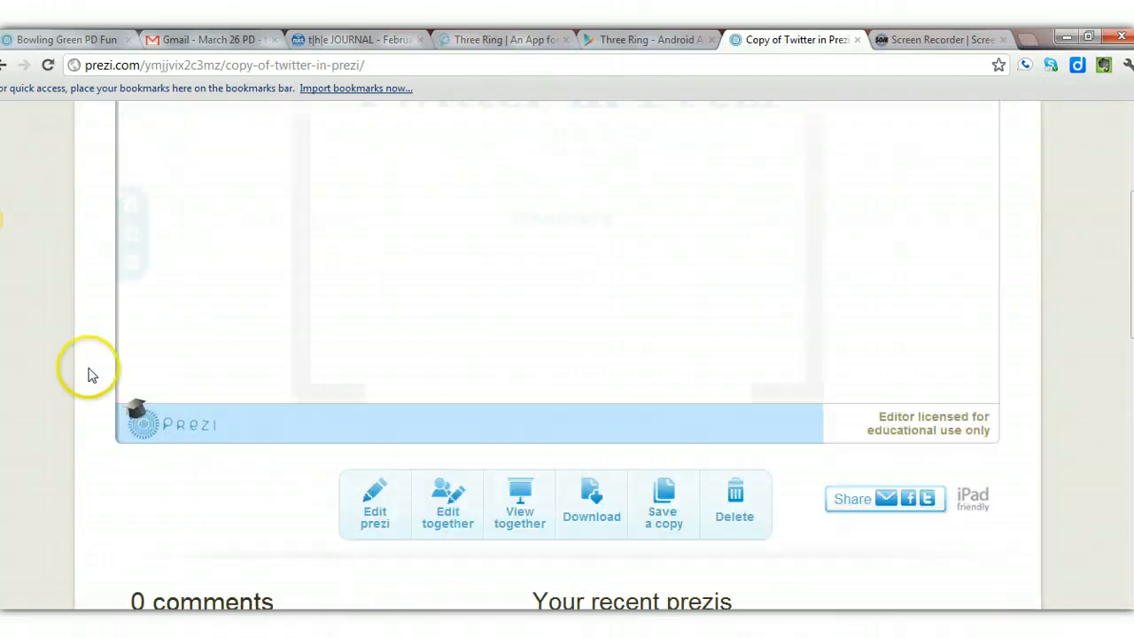
{"action": "left_click", "coordinate": [375, 505]}
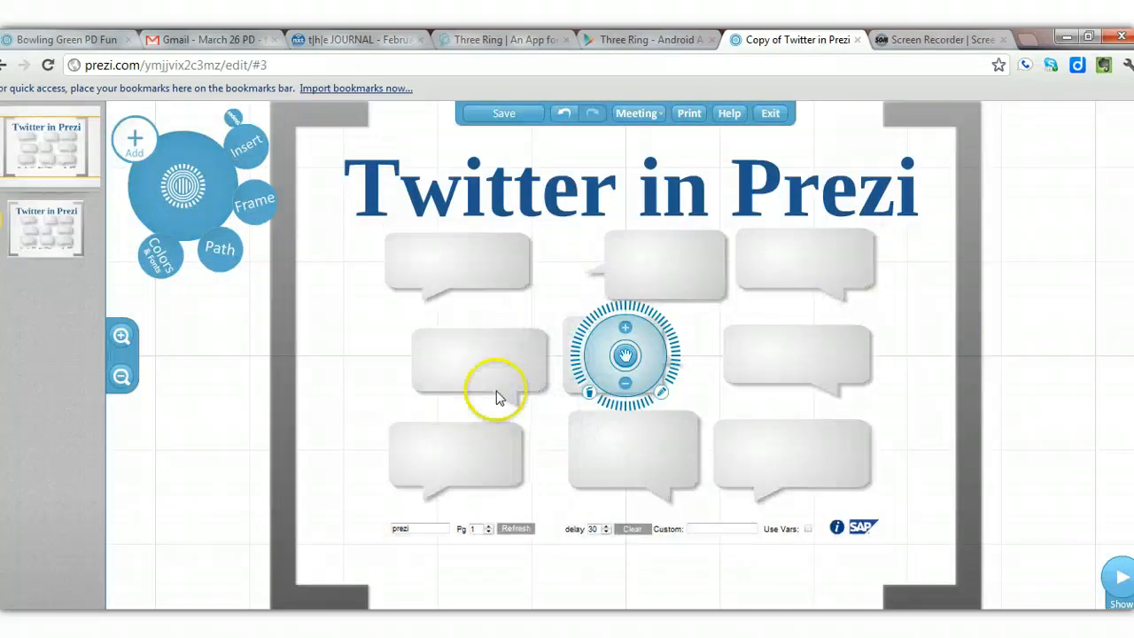
{"action": "mouse_move", "coordinate": [1120, 303]}
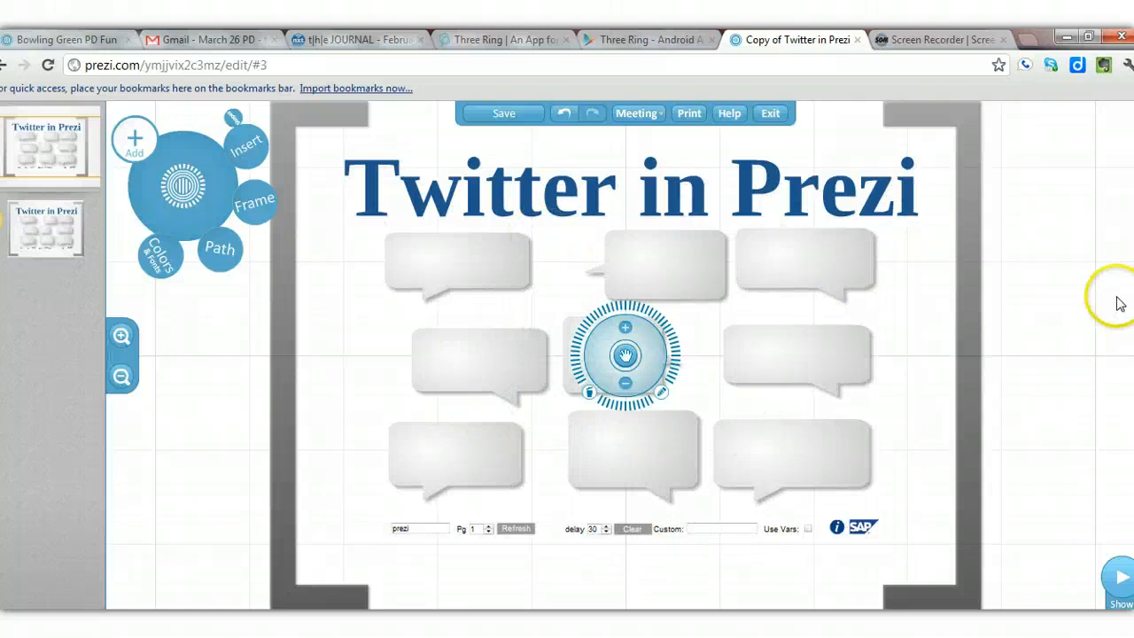
- Right-click the Twitter template flash object to copy it
{"action": "right_click", "coordinate": [866, 368]}
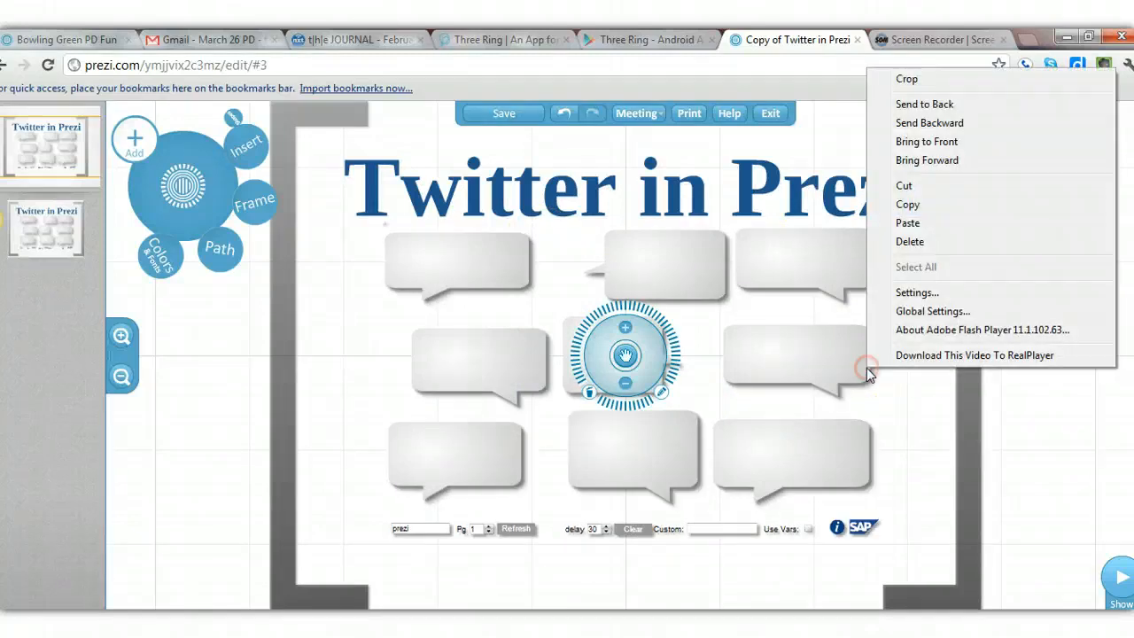
{"action": "mouse_move", "coordinate": [904, 48]}
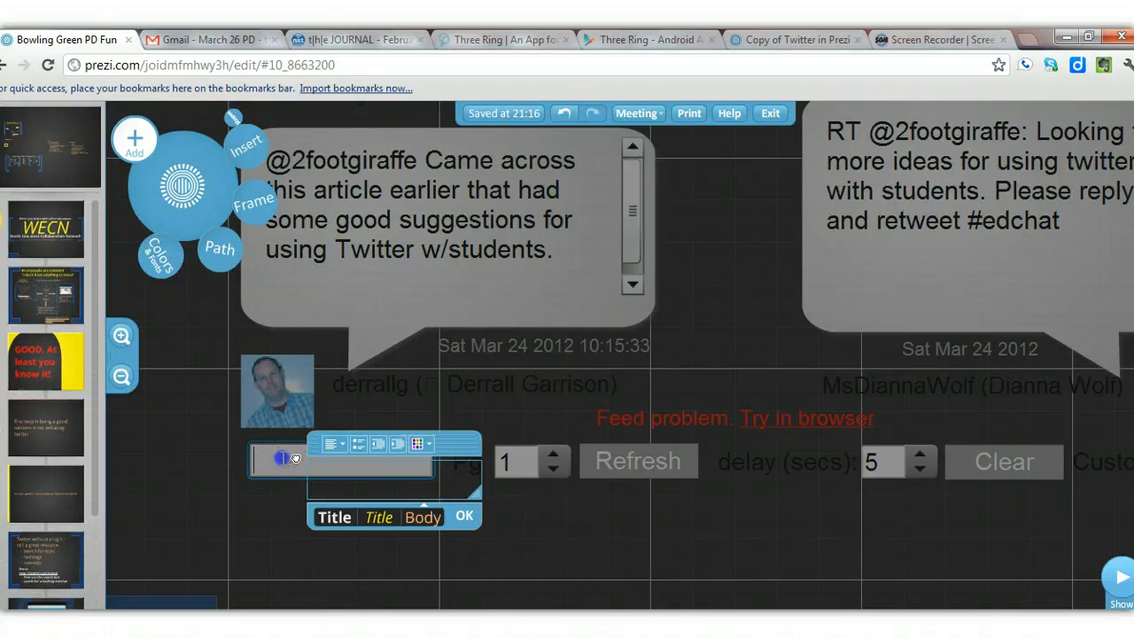
- Search the pasted template for #edchat and refresh to load tweets
{"action": "type", "text": "#edchat"}
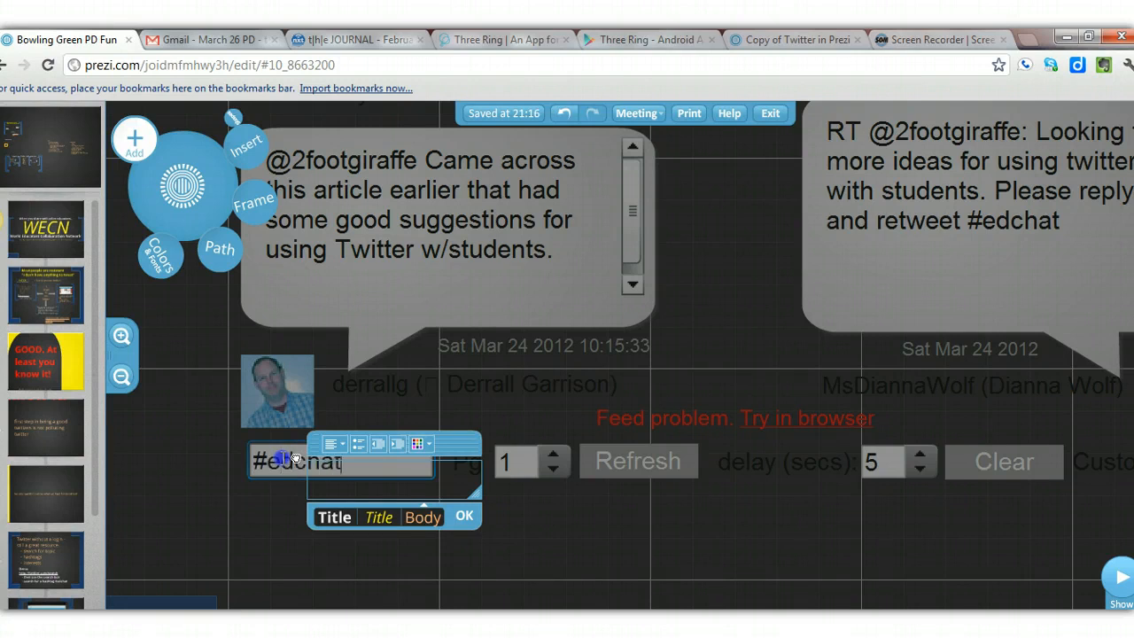
{"action": "left_click", "coordinate": [637, 461]}
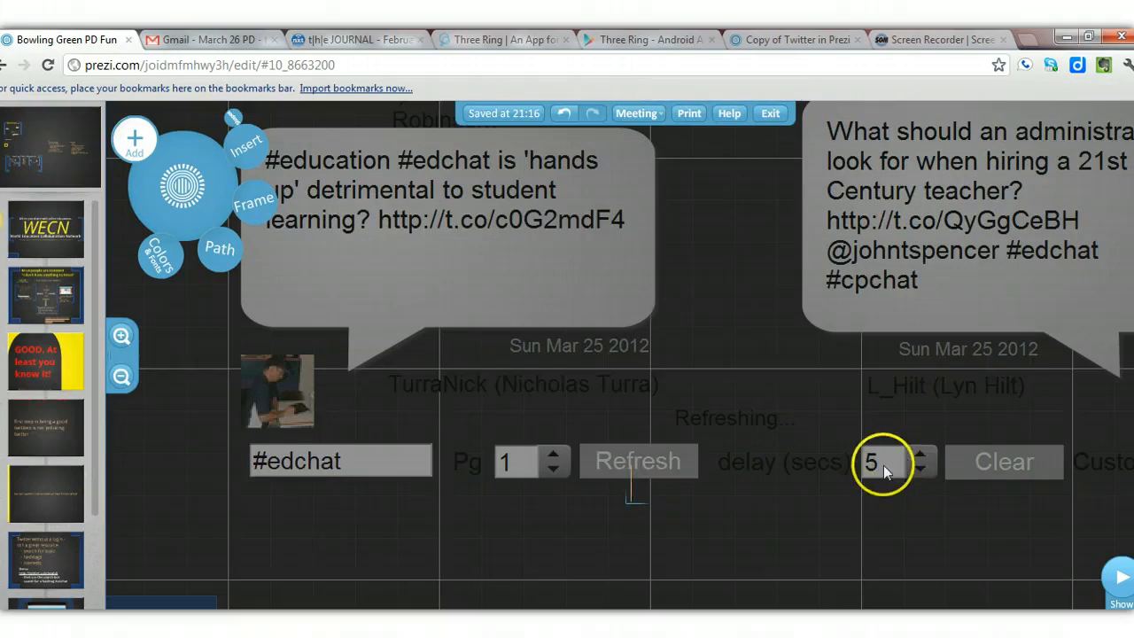
{"action": "mouse_move", "coordinate": [725, 545]}
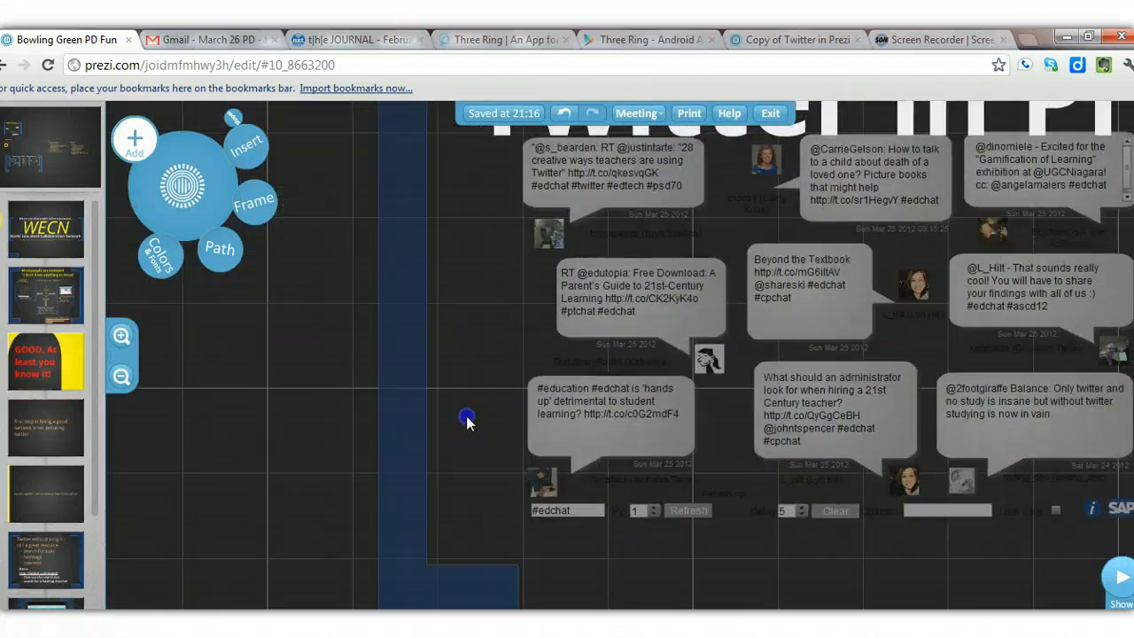
- Drag the canvas to bring the full #edchat tweet template into view
{"action": "left_click_drag", "start_coordinate": [467, 417], "coordinate": [955, 567]}
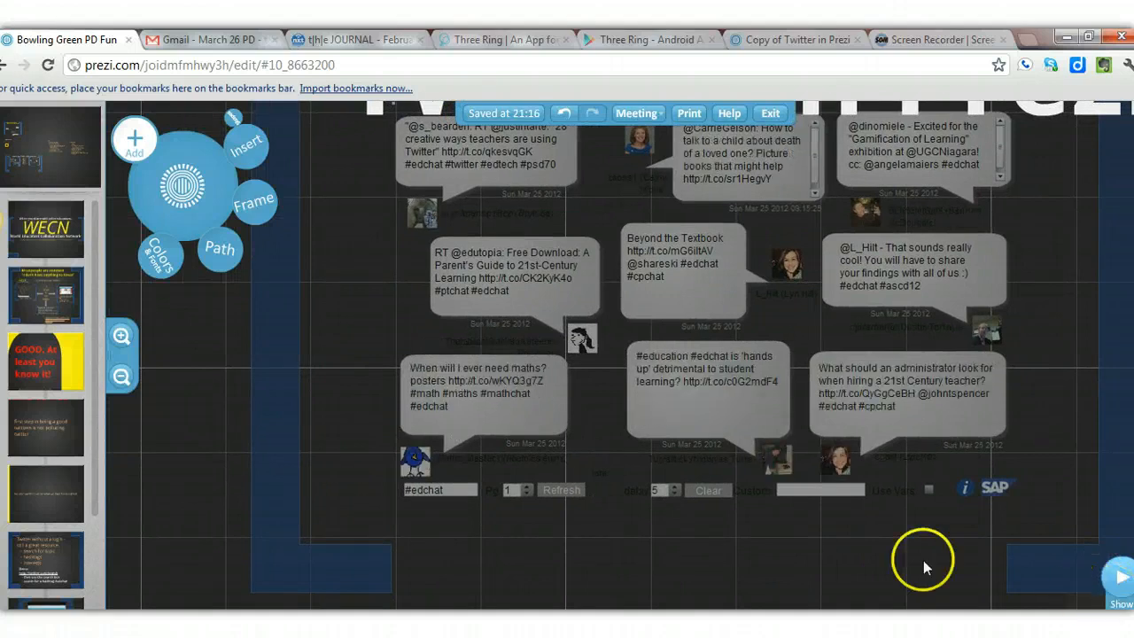
{"action": "mouse_move", "coordinate": [786, 210]}
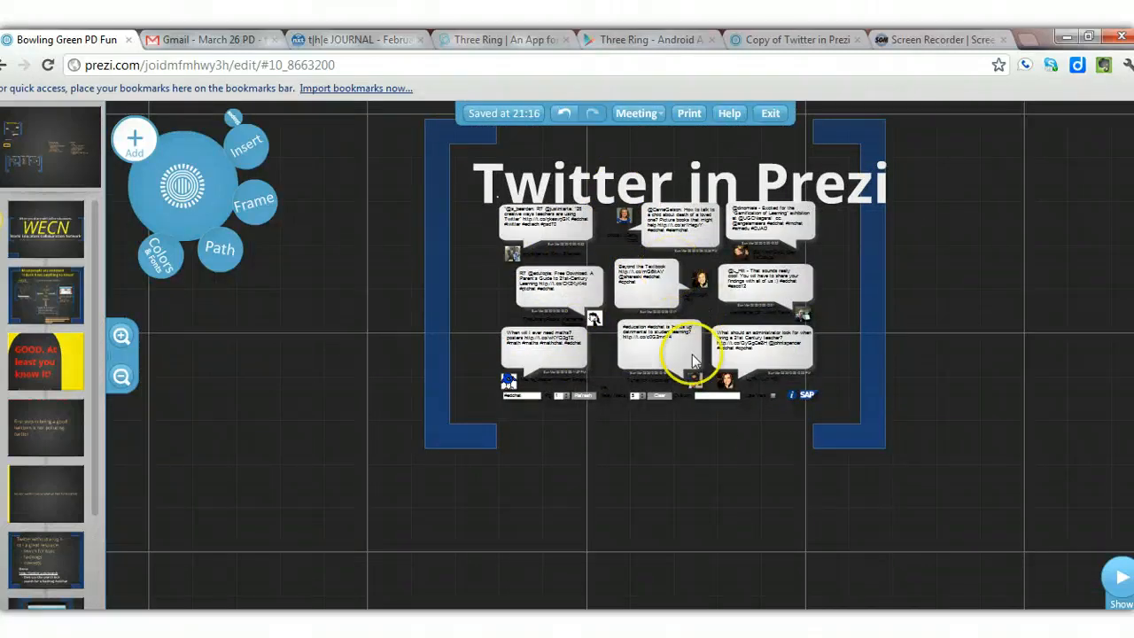
{"action": "mouse_move", "coordinate": [620, 536]}
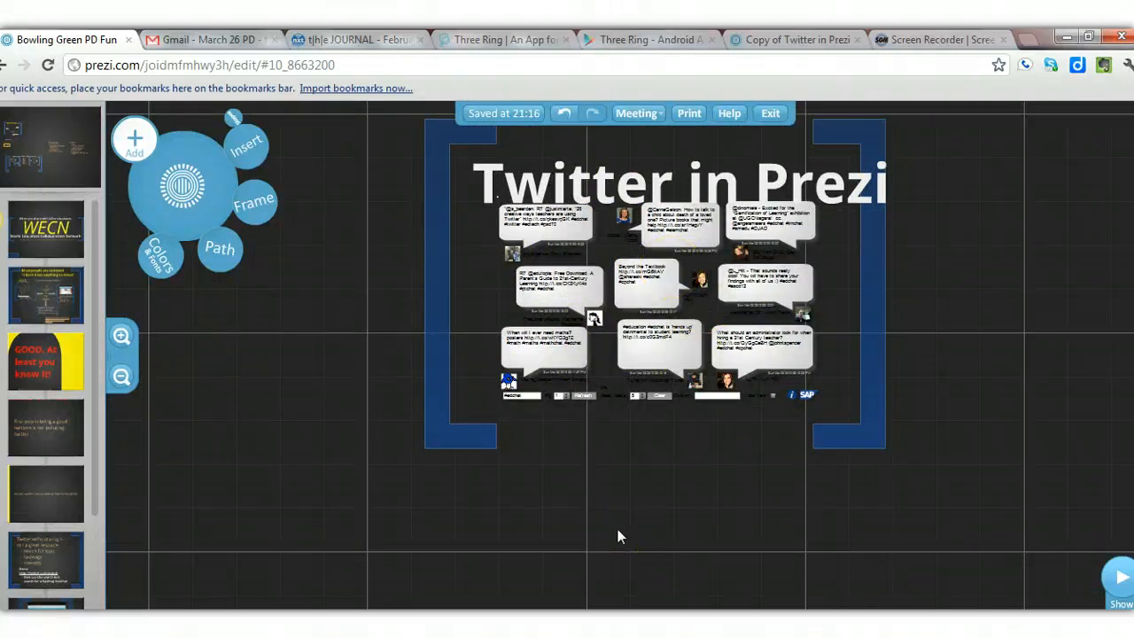